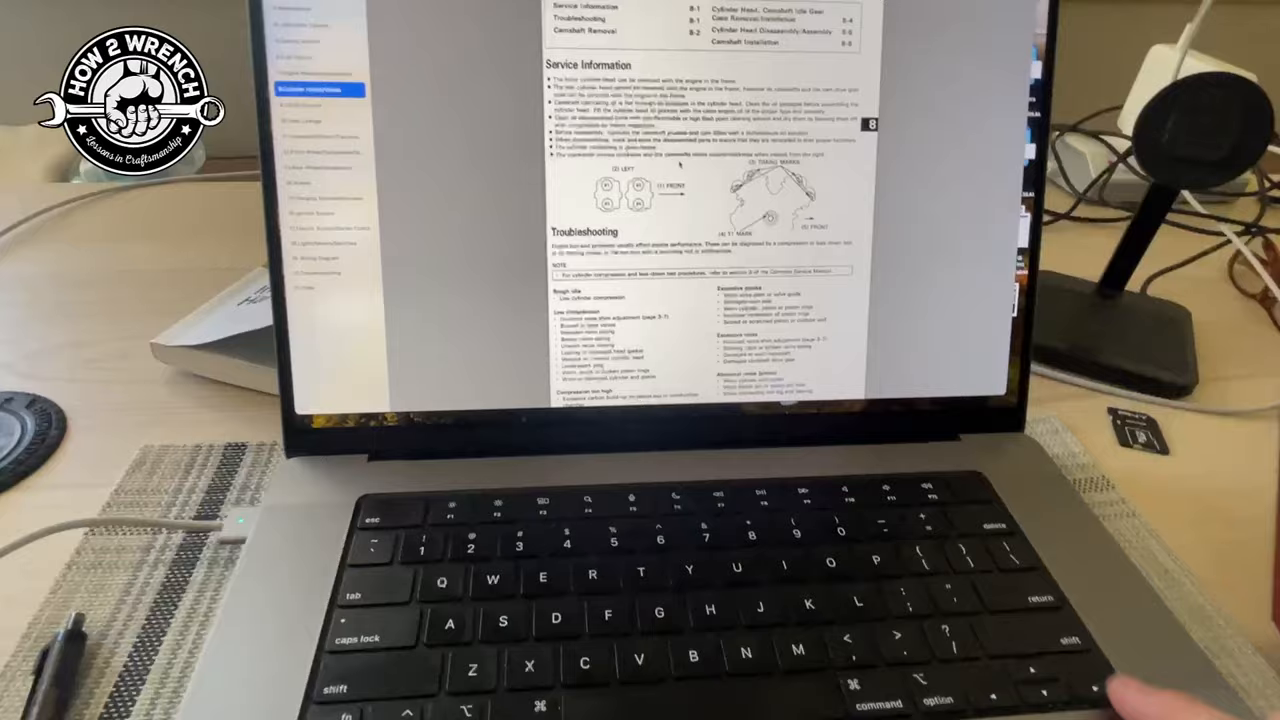
pyautogui.scroll(-3)
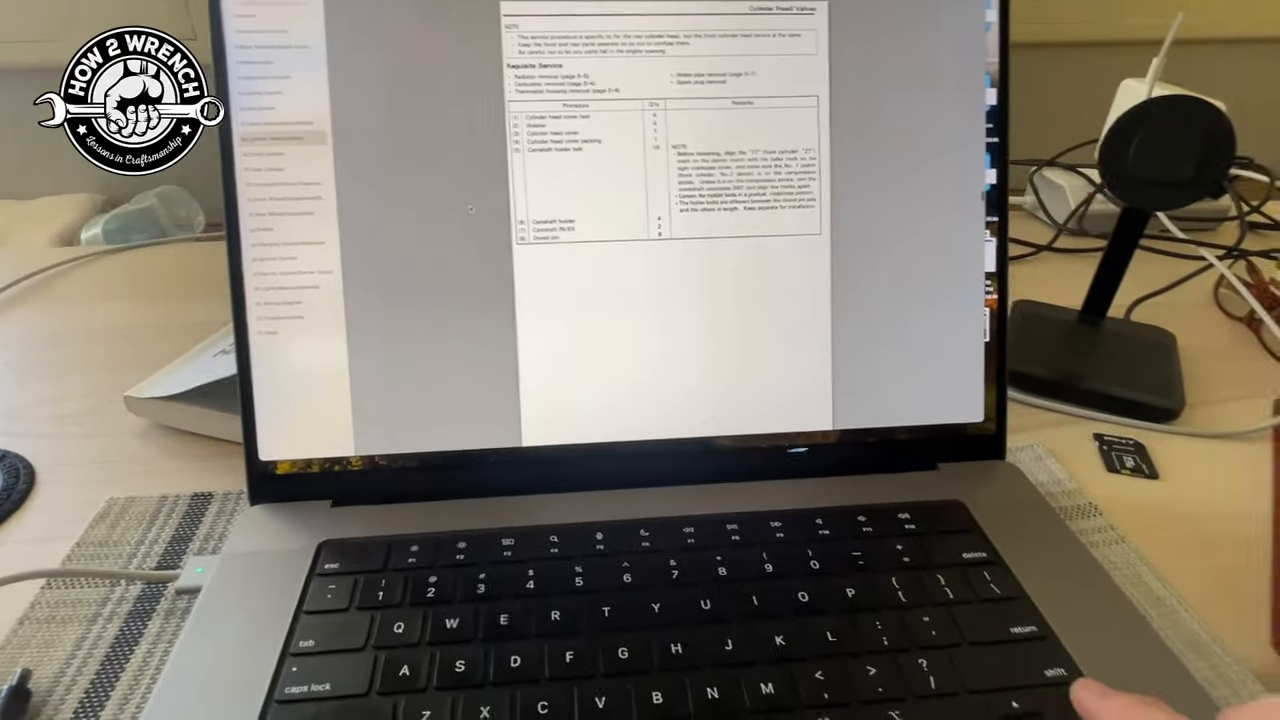